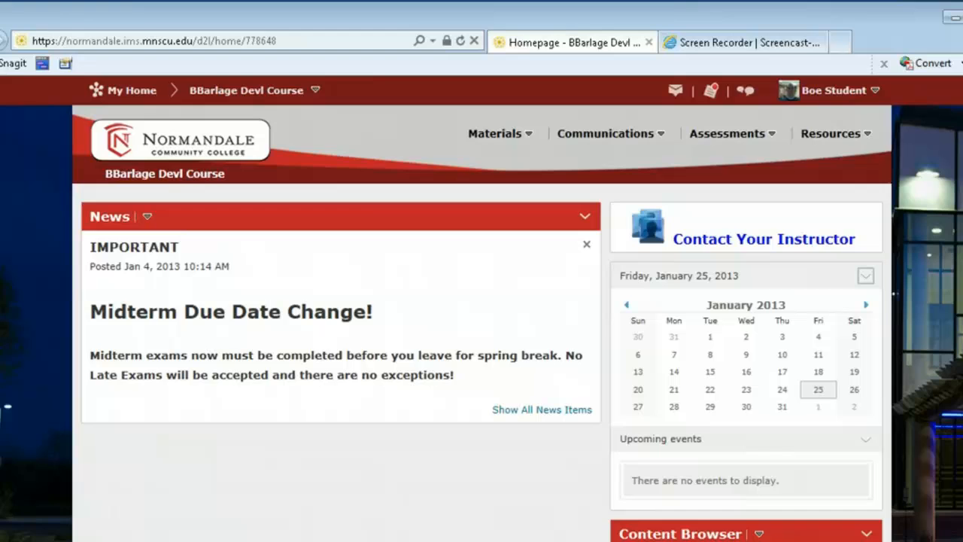
# Open the JAWS form-field list with Insert+F5 to see the course homepage menus.
pyautogui.press('insert+f5')
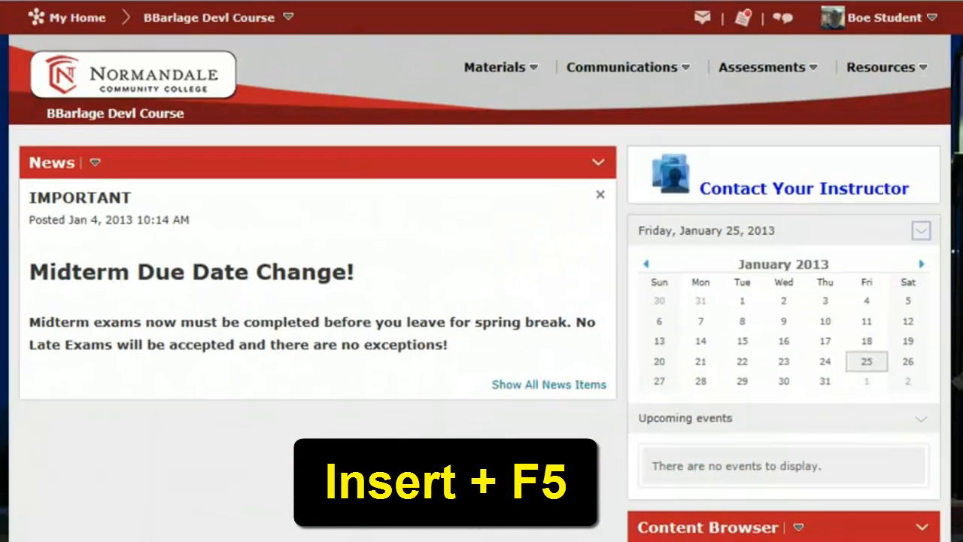
pyautogui.press('Insert+F5')
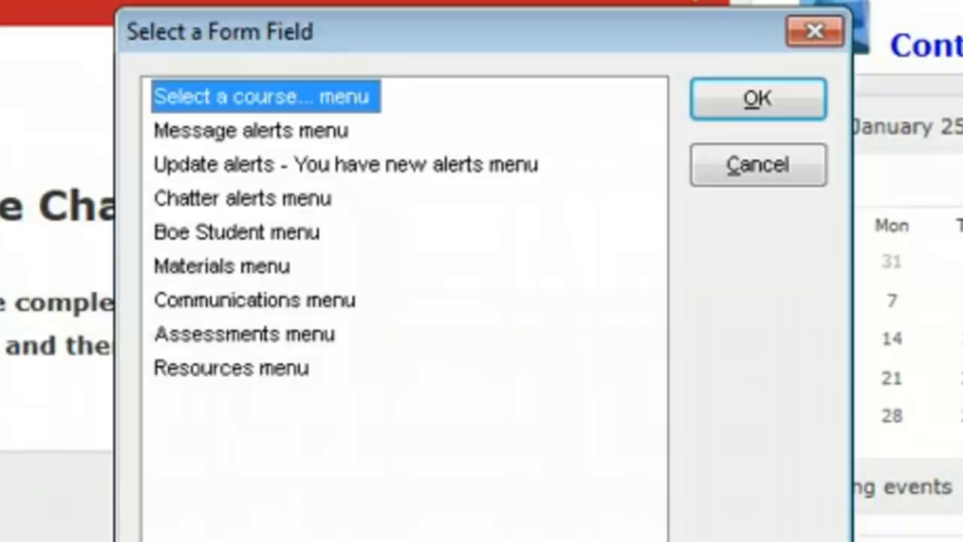
# Move down the form-field list and select the Materials menu.
pyautogui.click(243, 198)
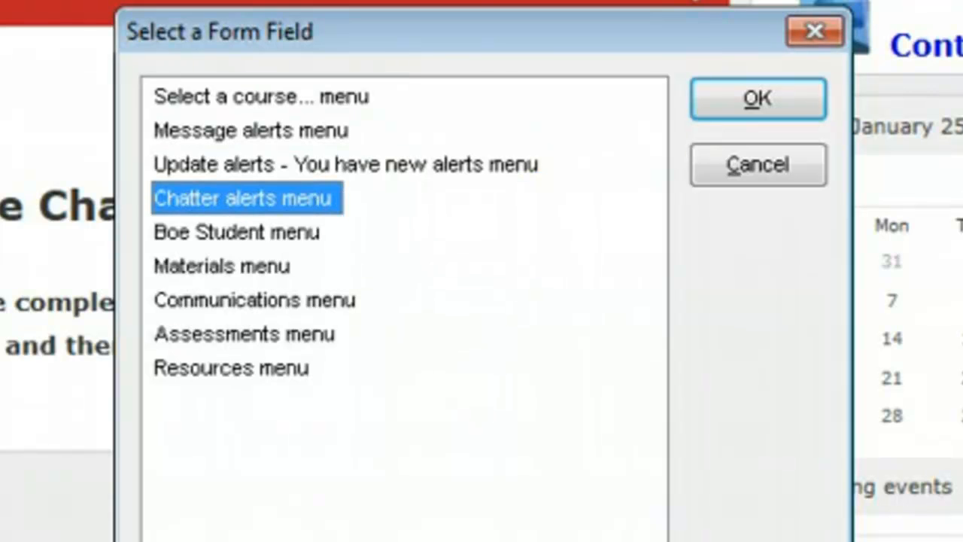
pyautogui.click(222, 265)
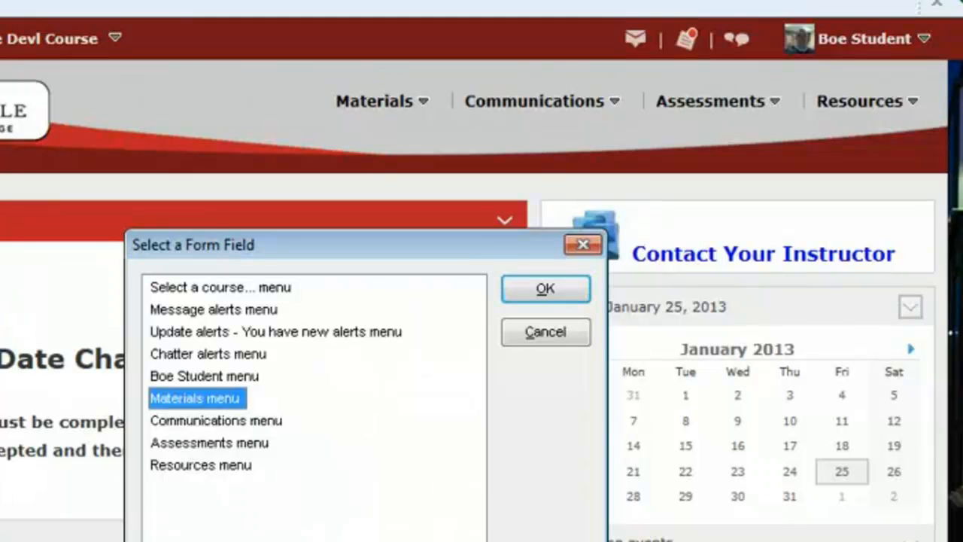
pyautogui.click(545, 288)
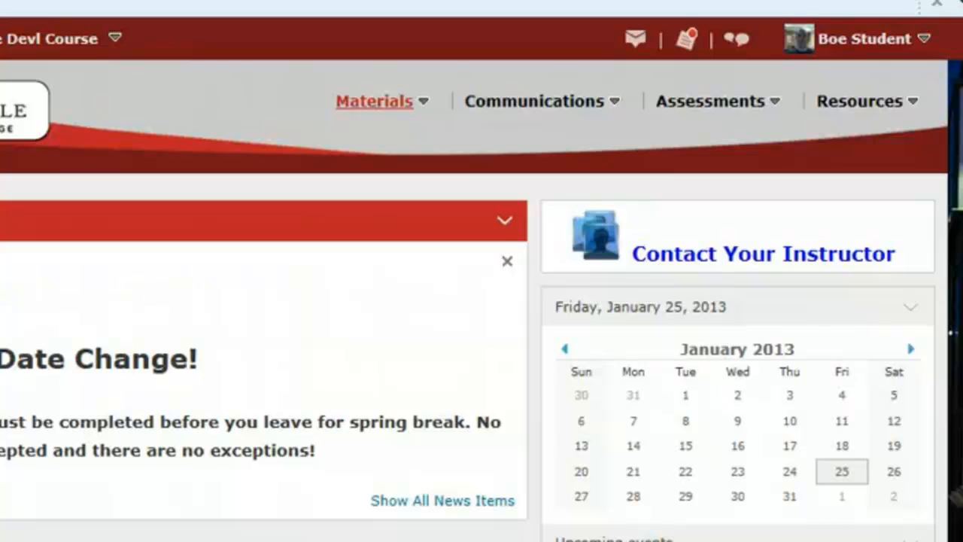
# Choose Content from the Materials drop-down to reach the Course Content page.
pyautogui.click(374, 101)
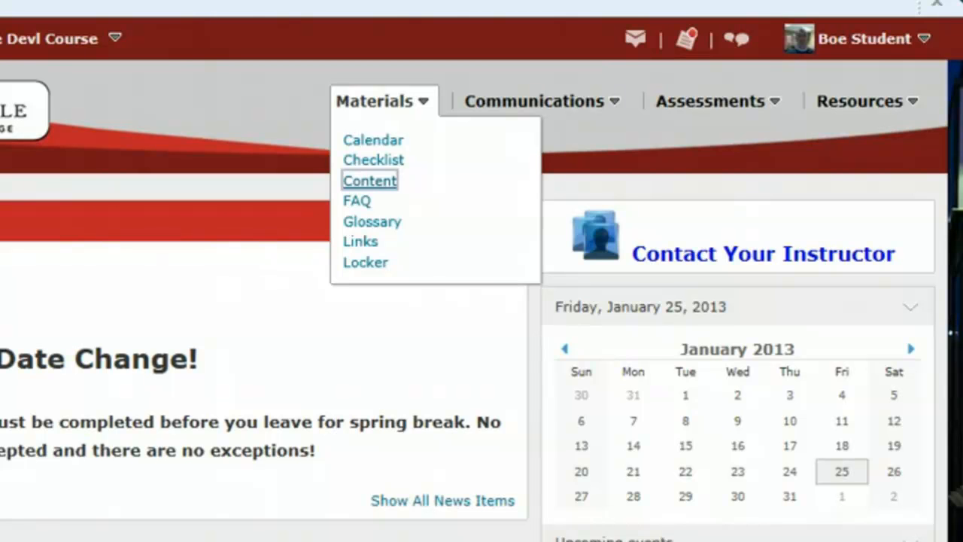
pyautogui.click(370, 181)
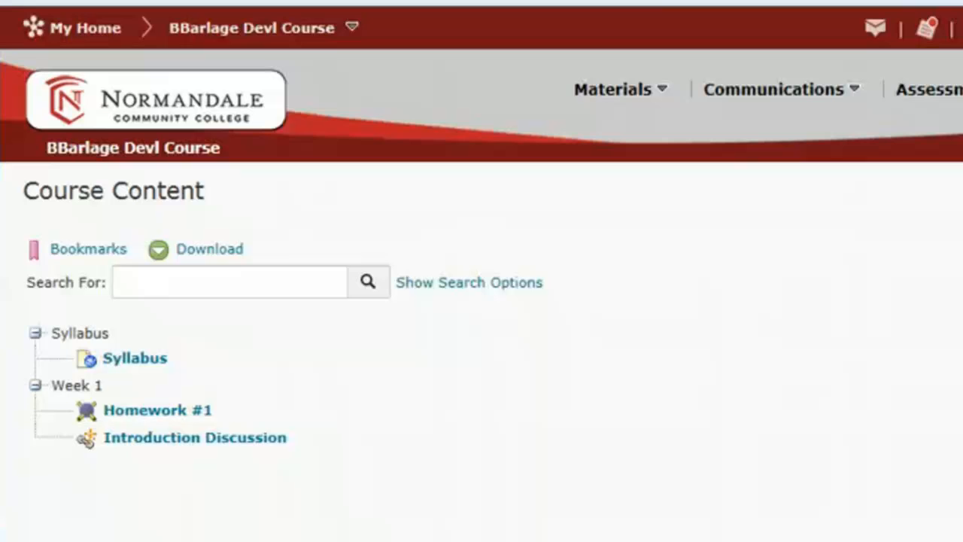
# Bring up the JAWS Links List for the Course Content page with Insert+F7.
pyautogui.press('Insert+F7')
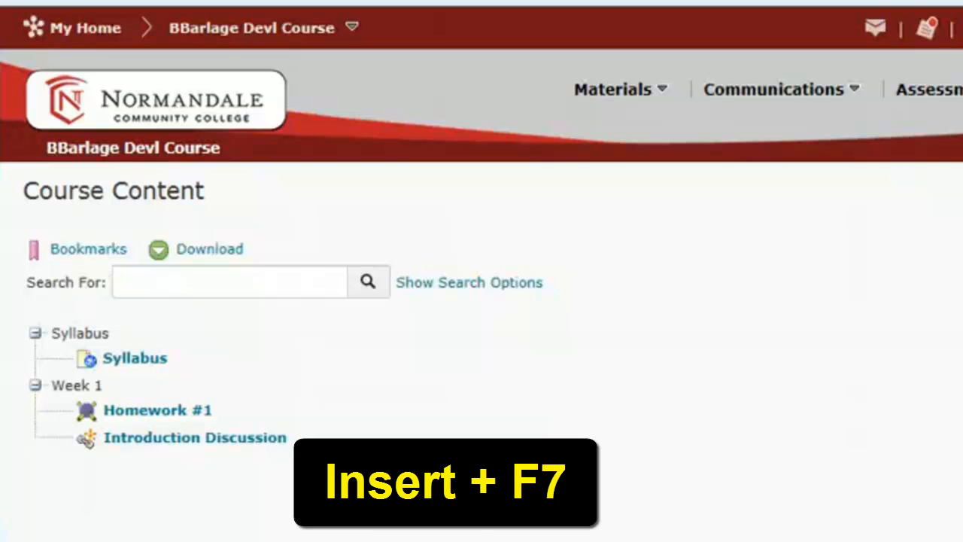
pyautogui.press('Insert+F7')
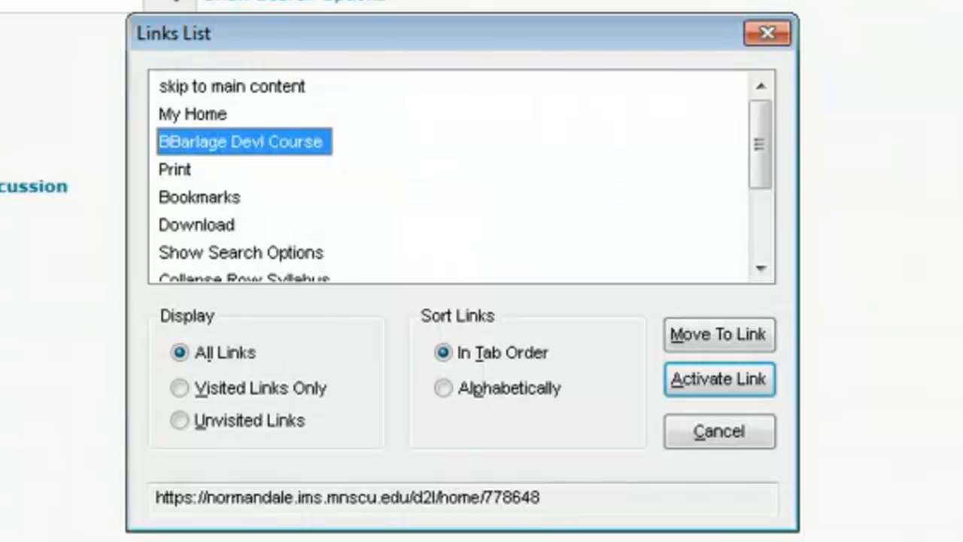
# Highlight Bookmarks in the links list, past My Home, the course link and Print.
pyautogui.click(200, 196)
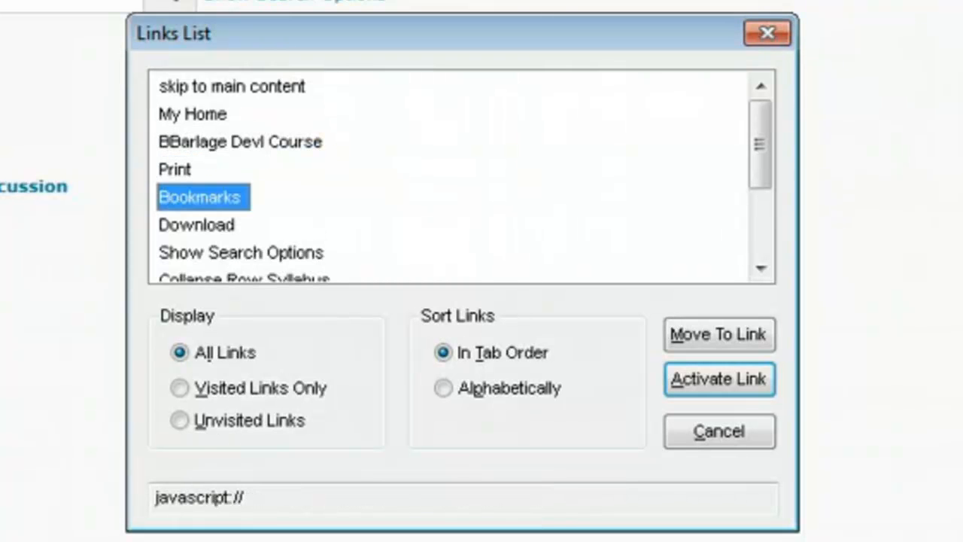